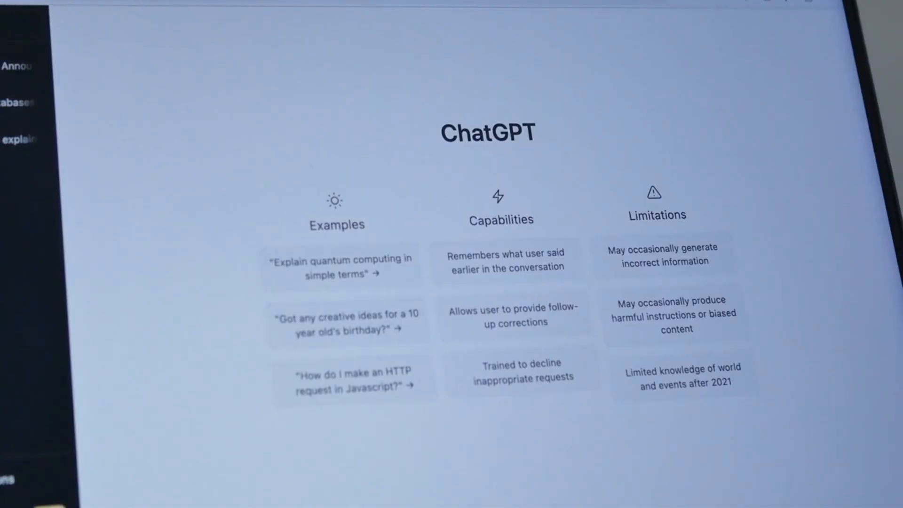
# Start a chat from the example prompt asking for creative 10-year-old birthday ideas
pyautogui.click(348, 322)
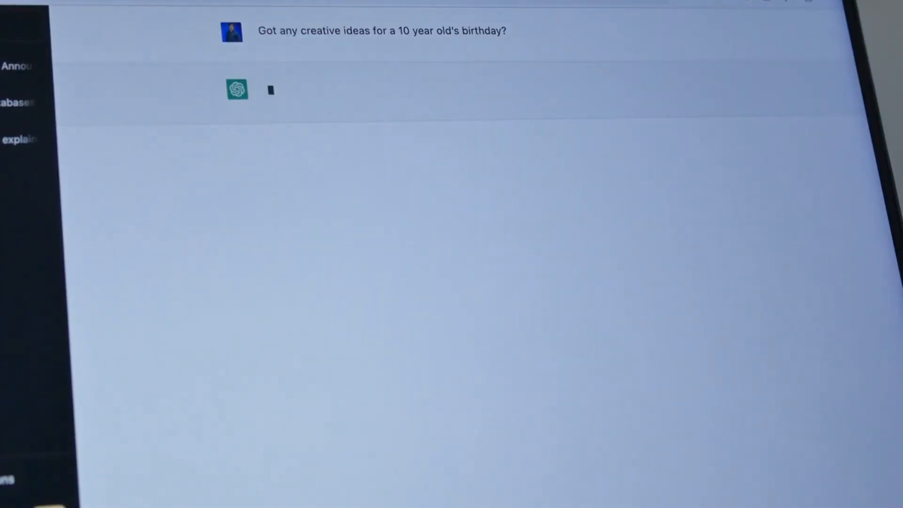